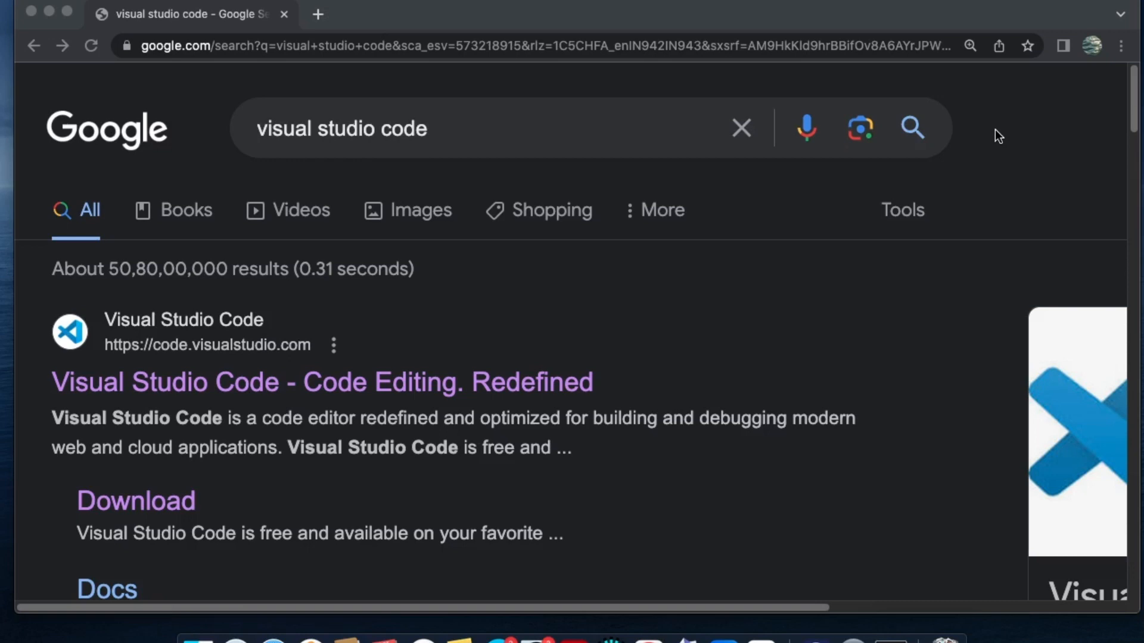
{"action": "mouse_move", "coordinate": [568, 251]}
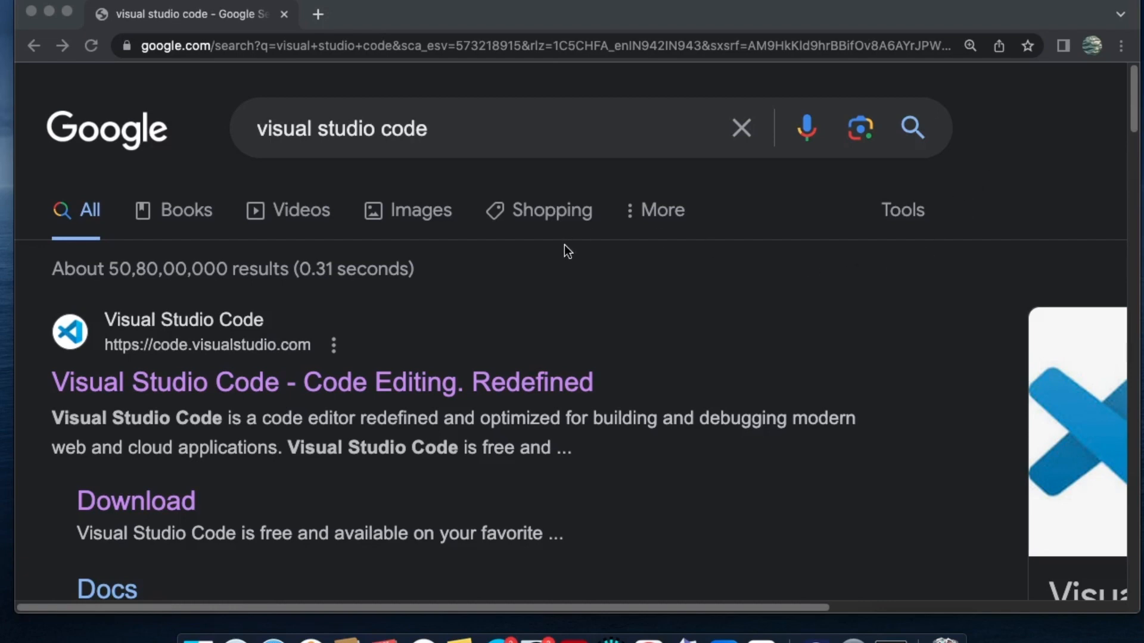
{"action": "mouse_move", "coordinate": [153, 537]}
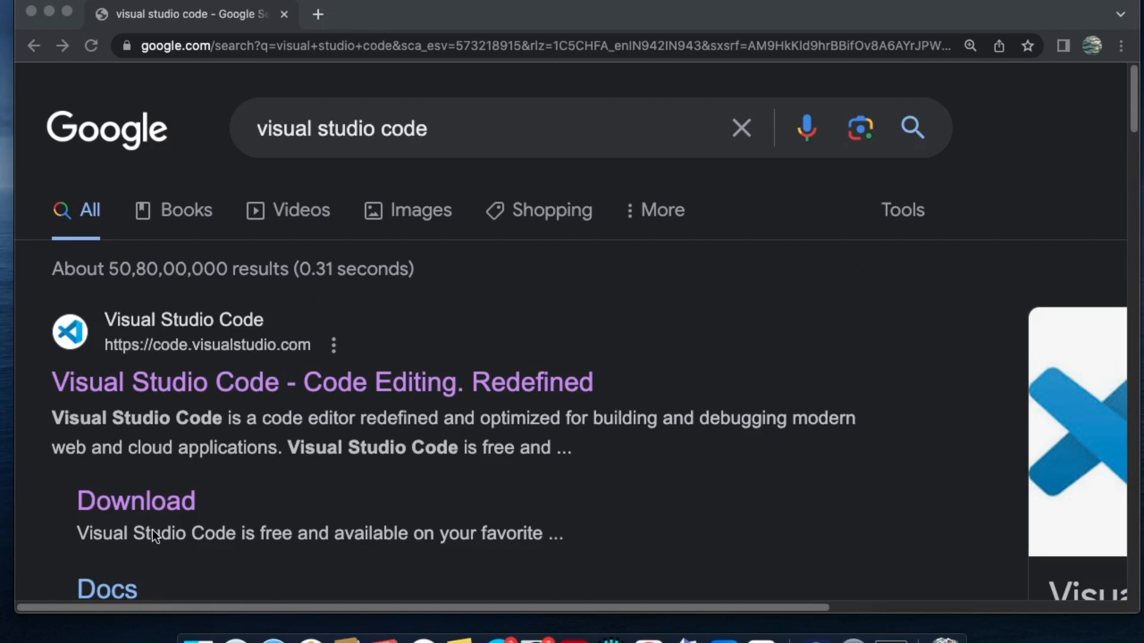
{"action": "mouse_move", "coordinate": [140, 513]}
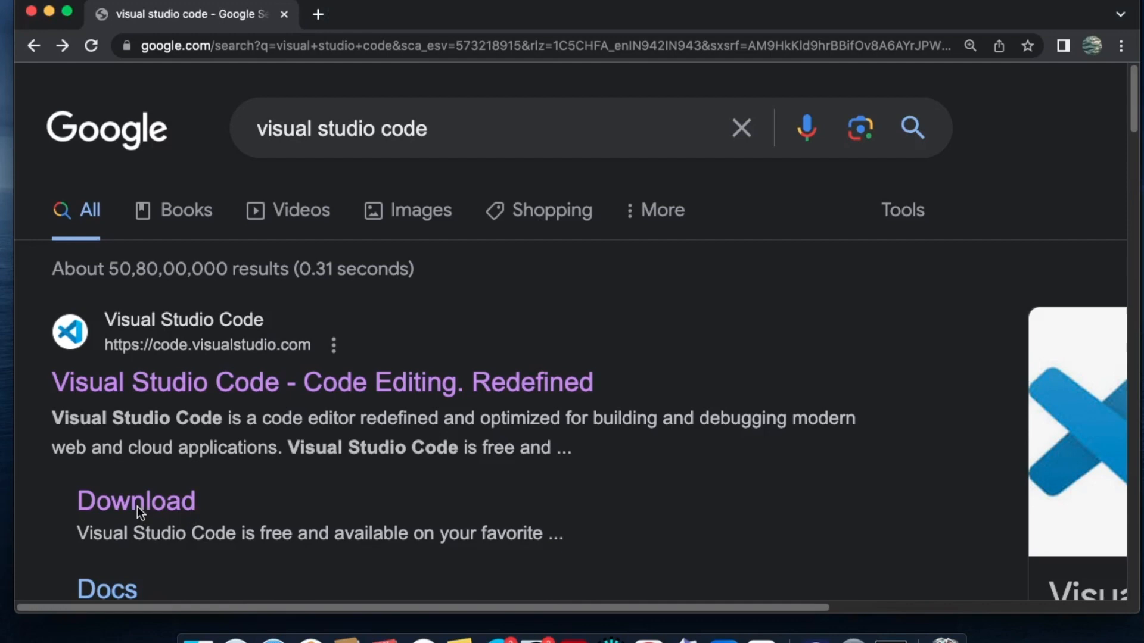
Start downloading the VS Code Mac .zip built for Intel chips from the site's Download page
{"action": "left_click", "coordinate": [135, 501]}
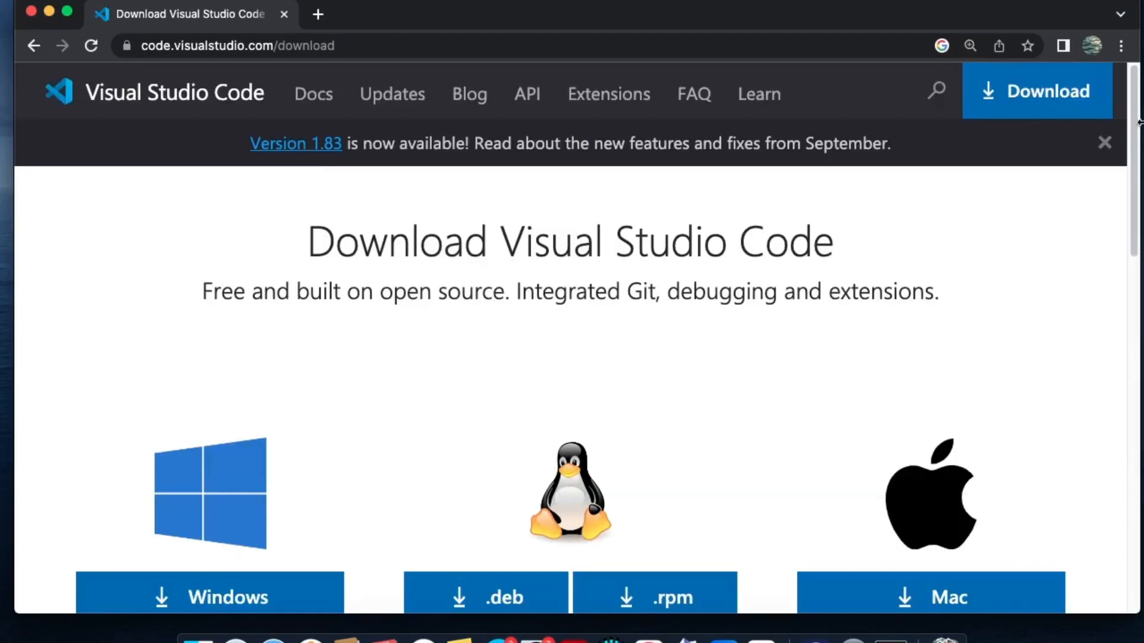
{"action": "scroll", "scroll_direction": "down", "scroll_amount": 3}
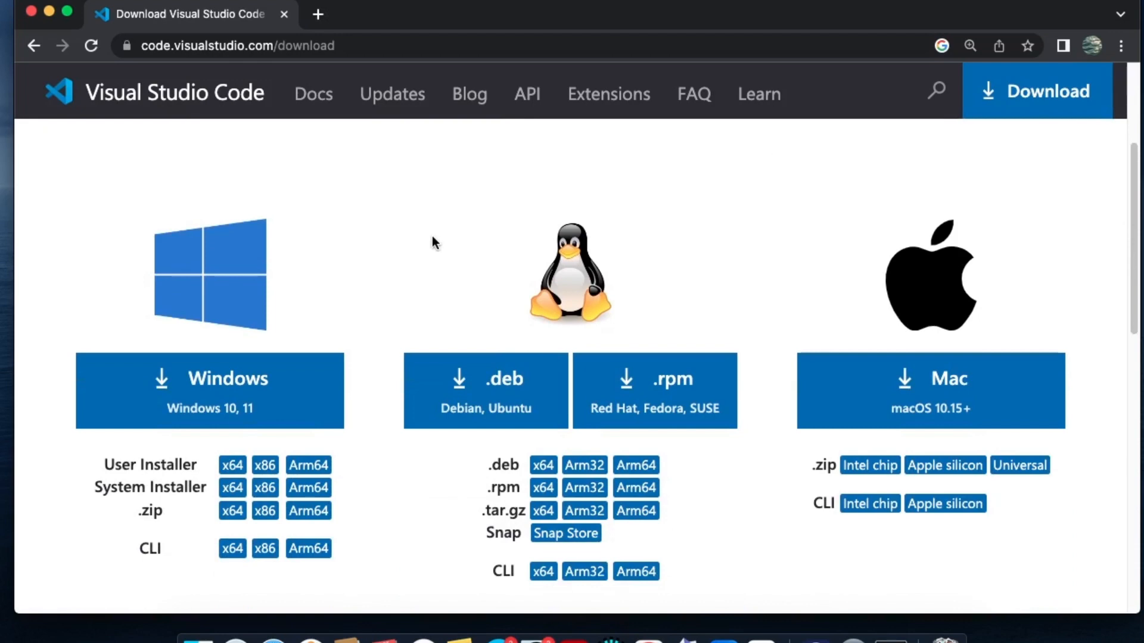
{"action": "mouse_move", "coordinate": [829, 266]}
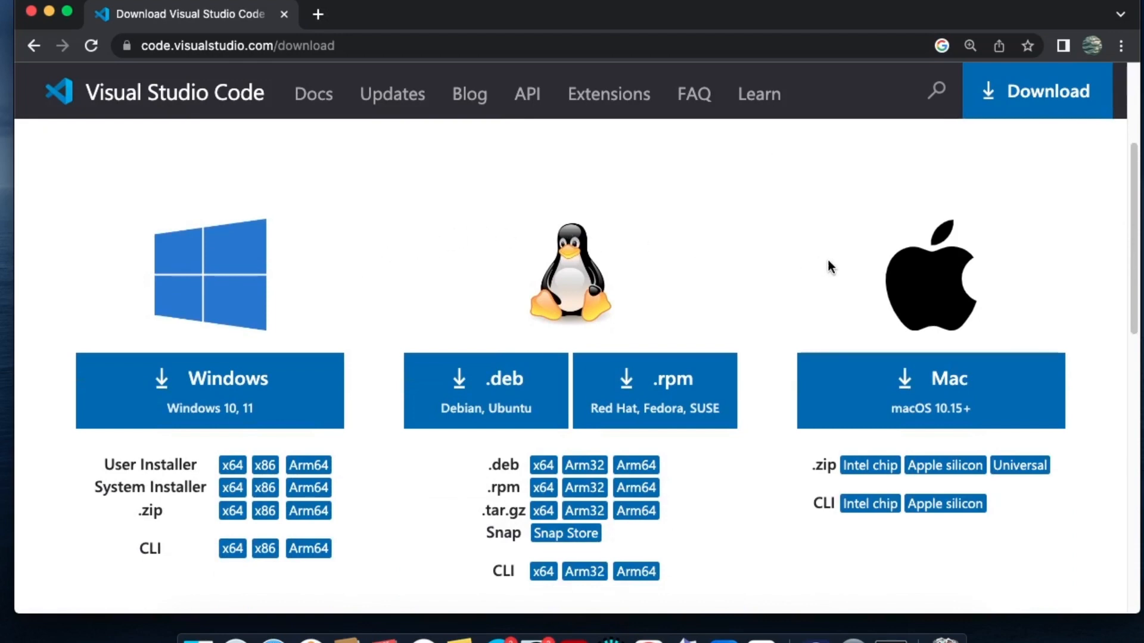
{"action": "mouse_move", "coordinate": [857, 343]}
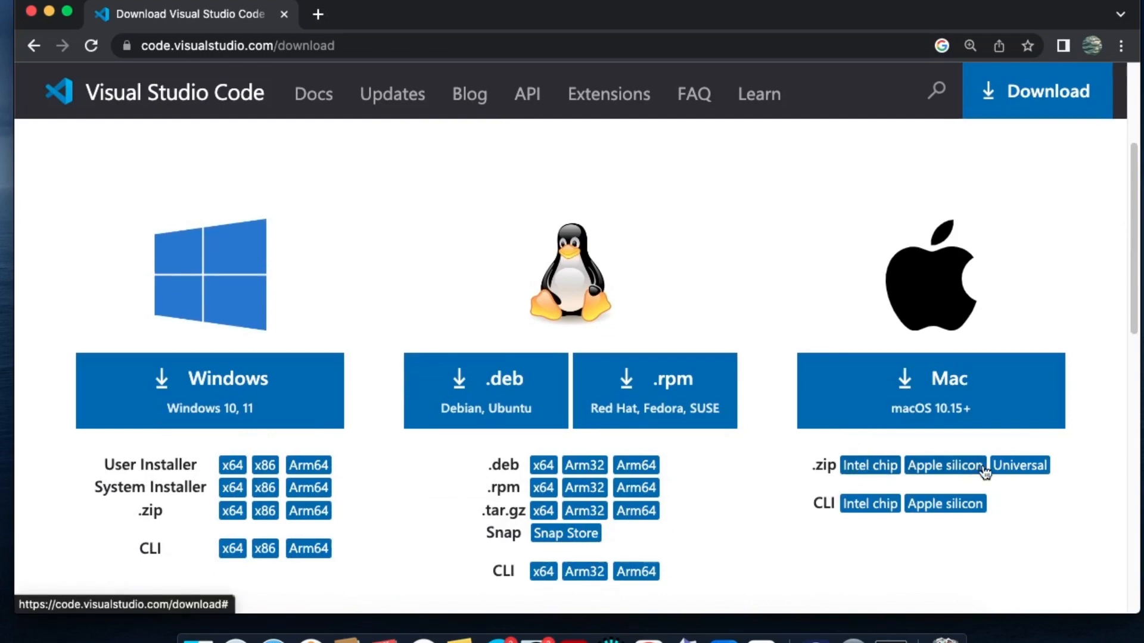
{"action": "mouse_move", "coordinate": [987, 467]}
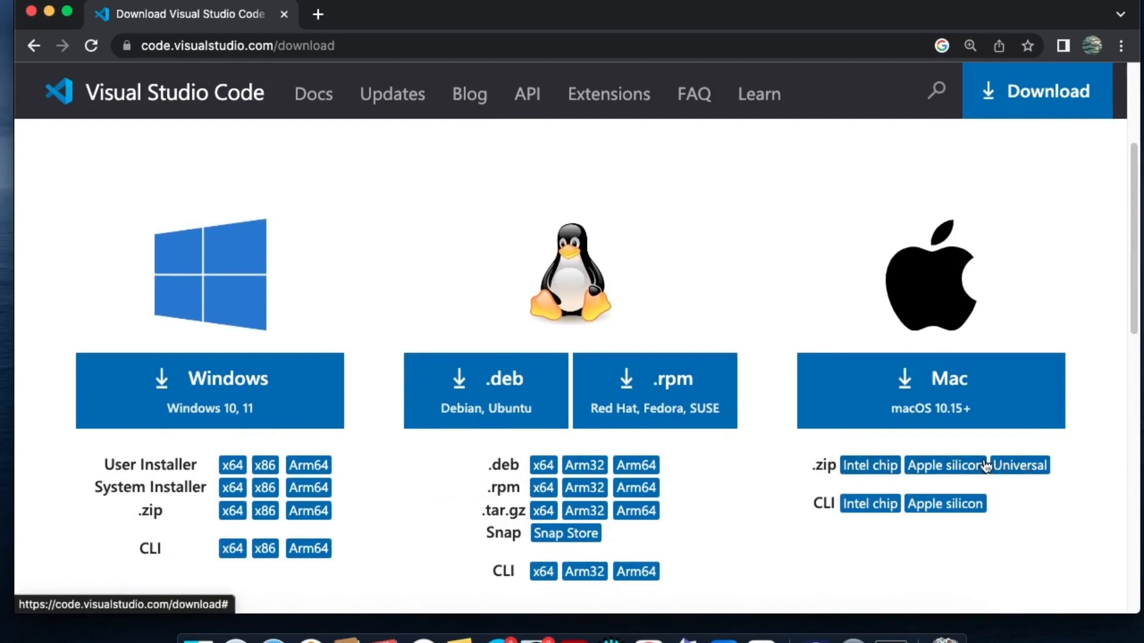
{"action": "mouse_move", "coordinate": [945, 465]}
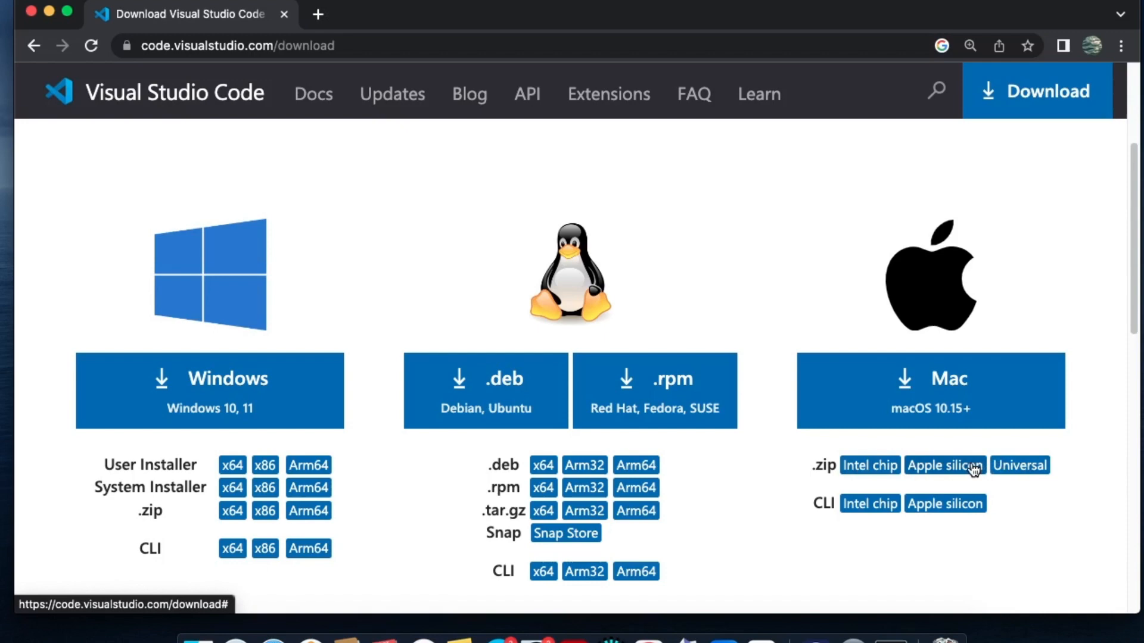
{"action": "mouse_move", "coordinate": [870, 467]}
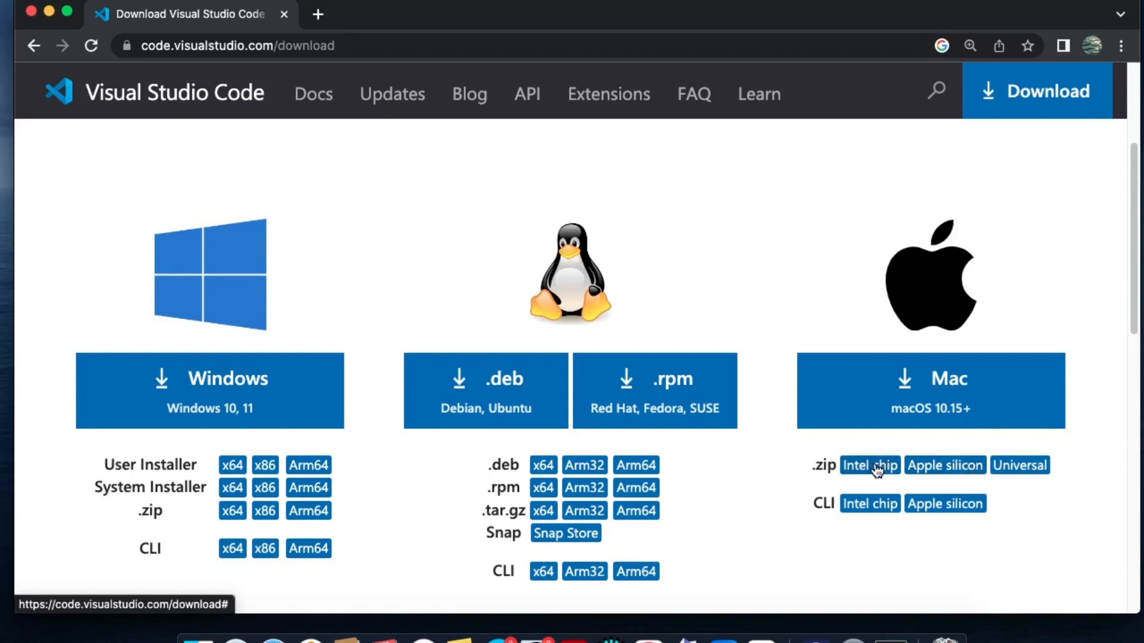
{"action": "left_click", "coordinate": [868, 465]}
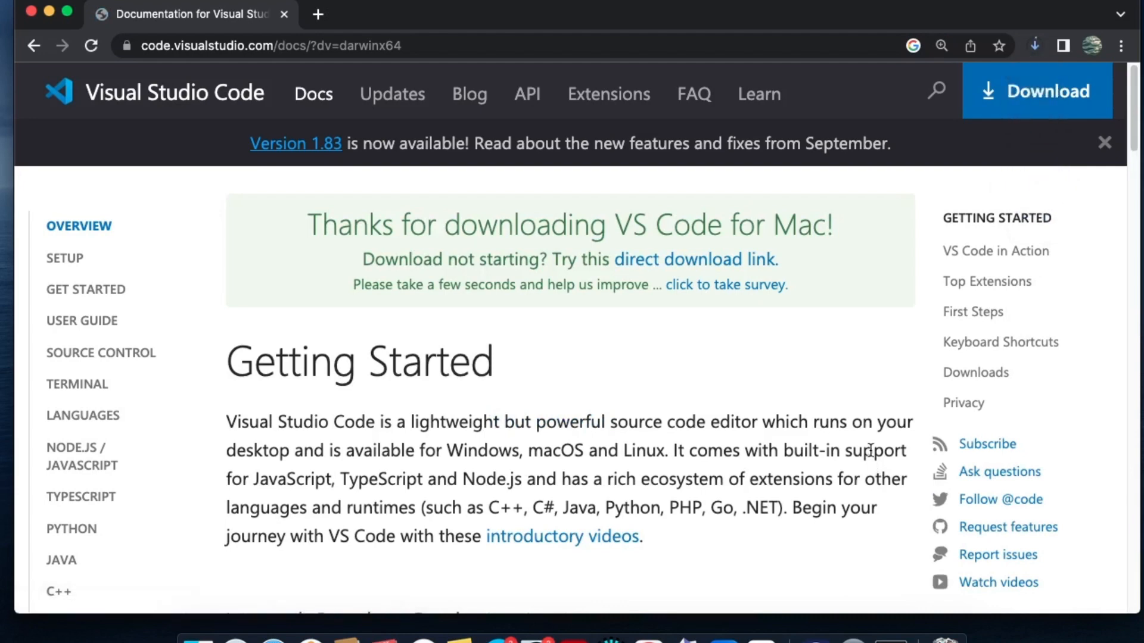
Wait for the 125 MB VSCode-darwin.zip to finish in Chrome's downloads, then open it
{"action": "left_click", "coordinate": [1033, 46]}
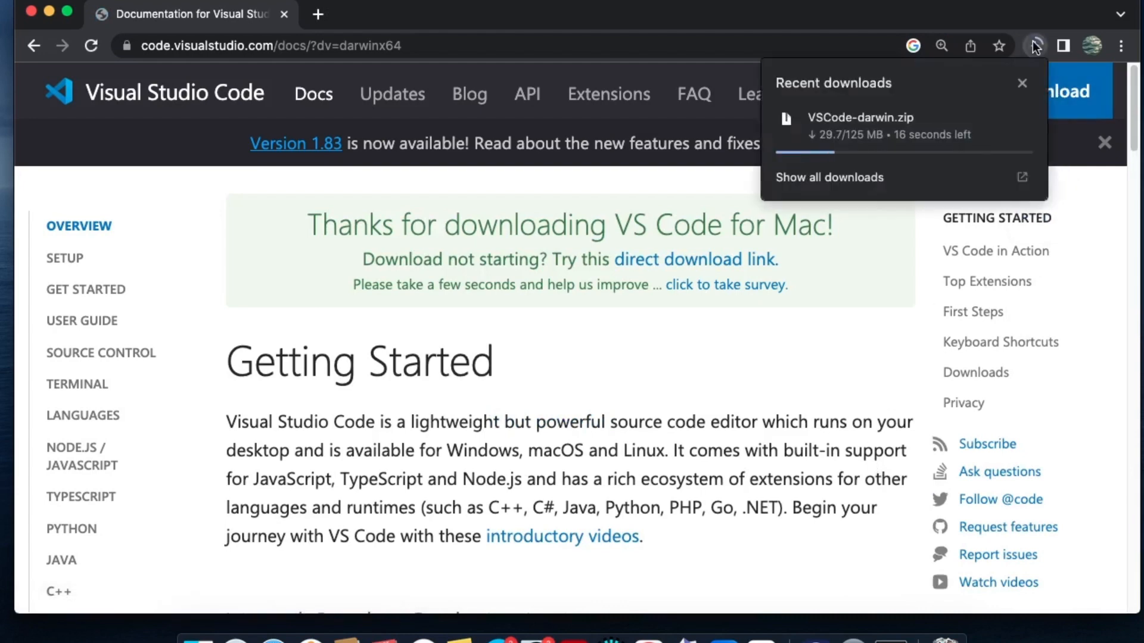
{"action": "left_click", "coordinate": [1020, 82]}
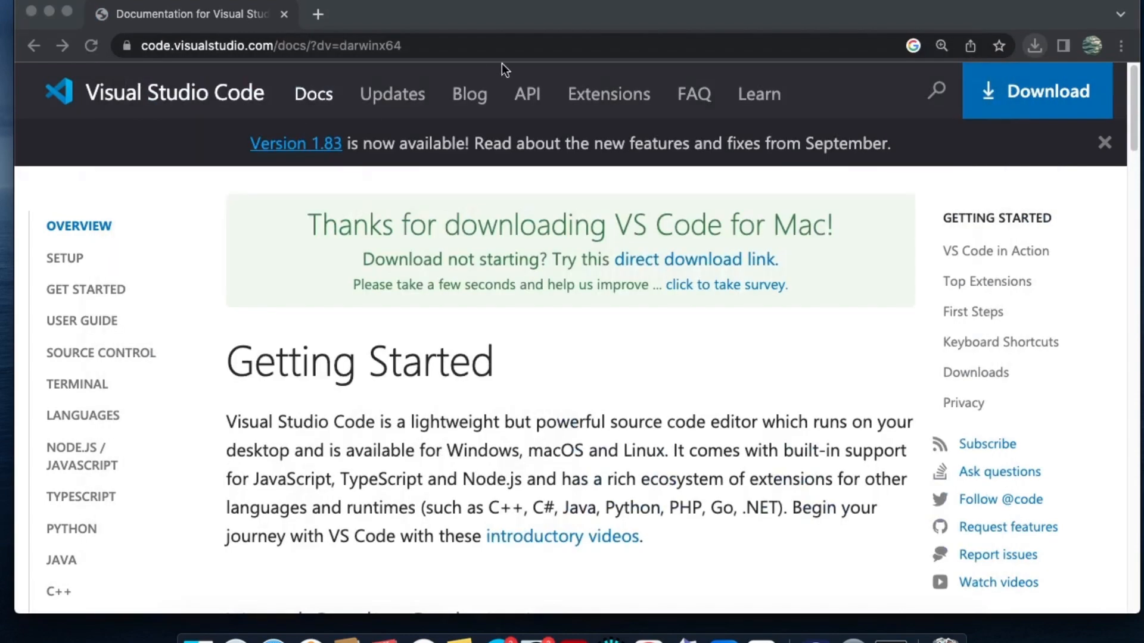
{"action": "mouse_move", "coordinate": [1034, 47]}
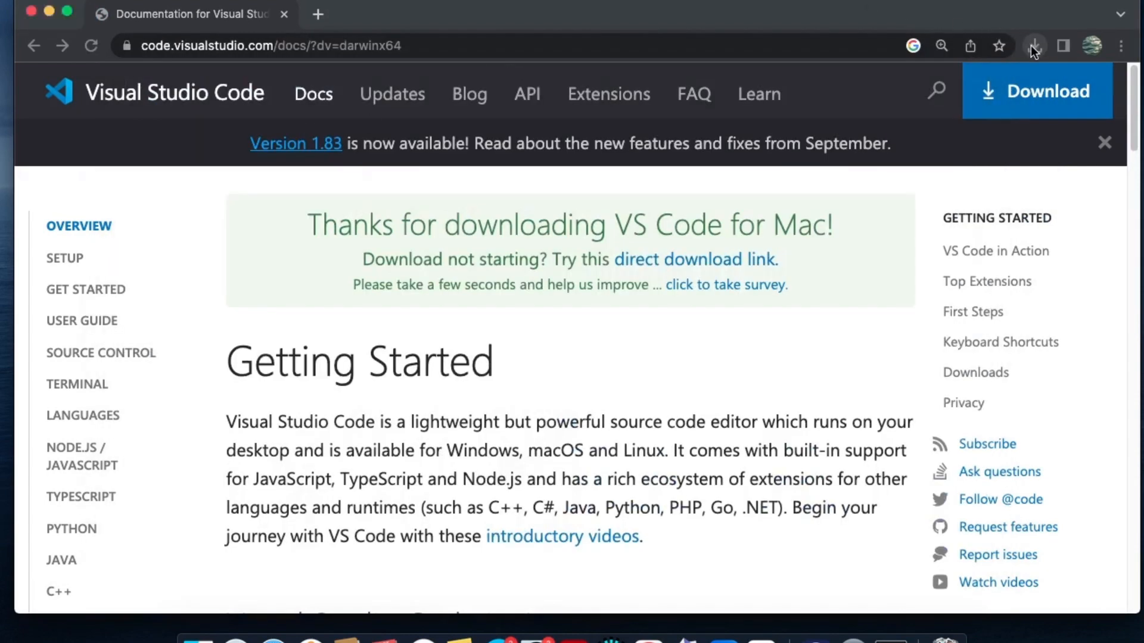
{"action": "left_click", "coordinate": [1033, 45]}
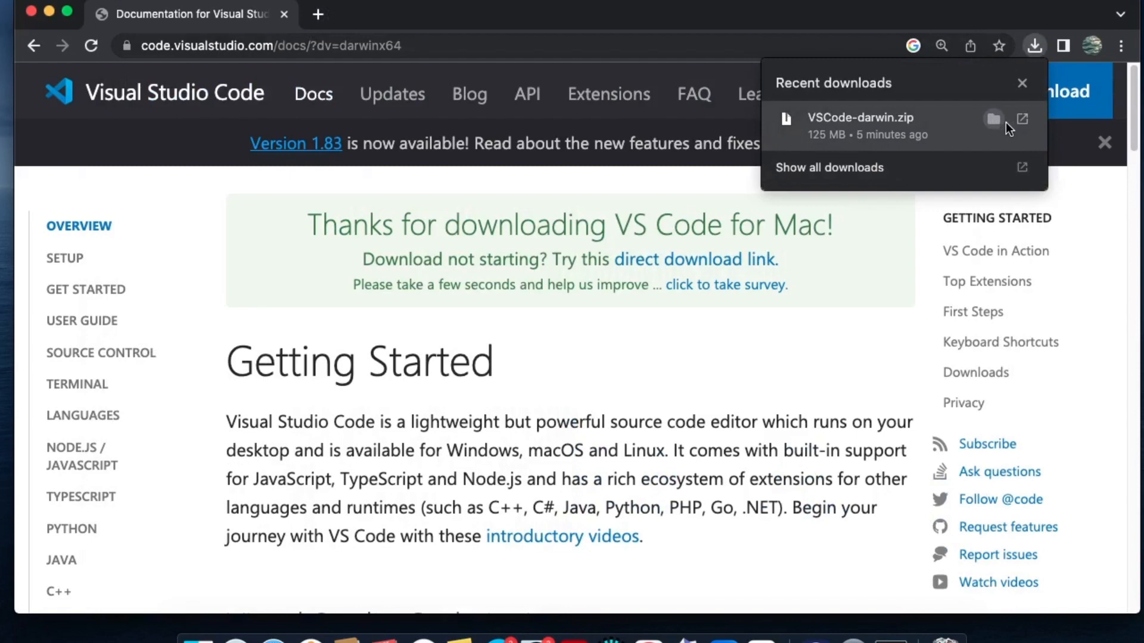
{"action": "mouse_move", "coordinate": [915, 120]}
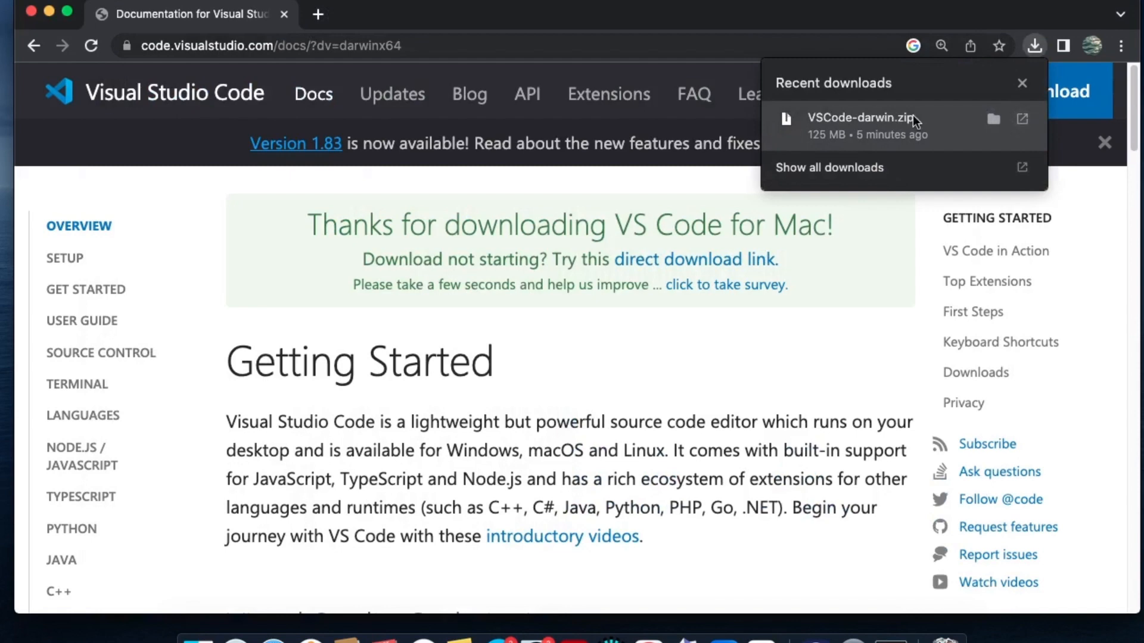
{"action": "mouse_move", "coordinate": [927, 122]}
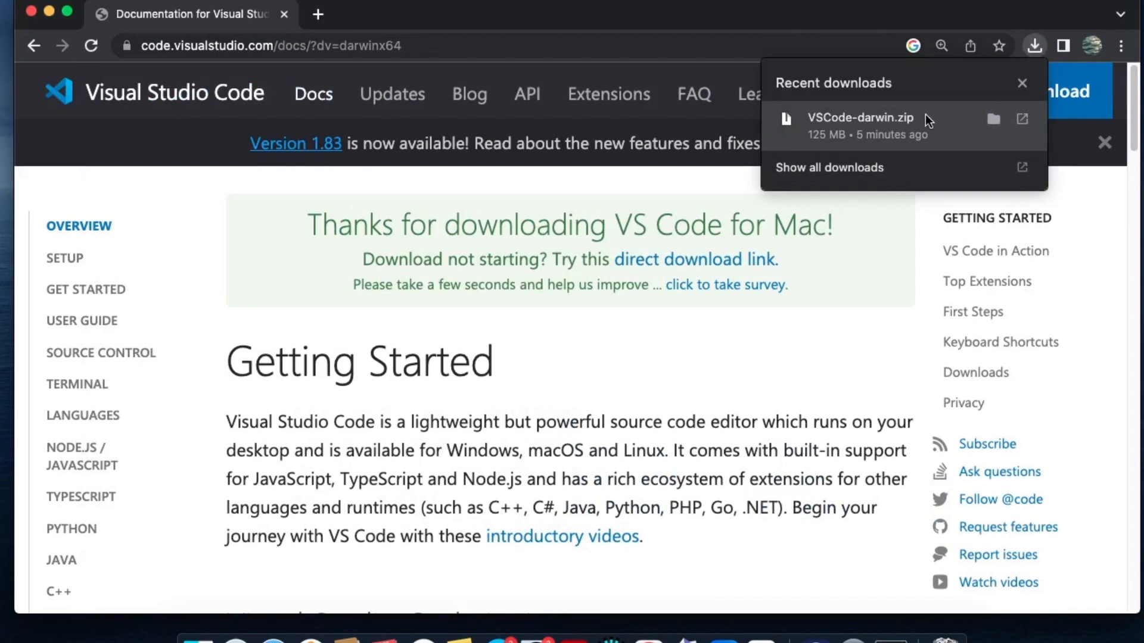
{"action": "mouse_move", "coordinate": [1013, 130]}
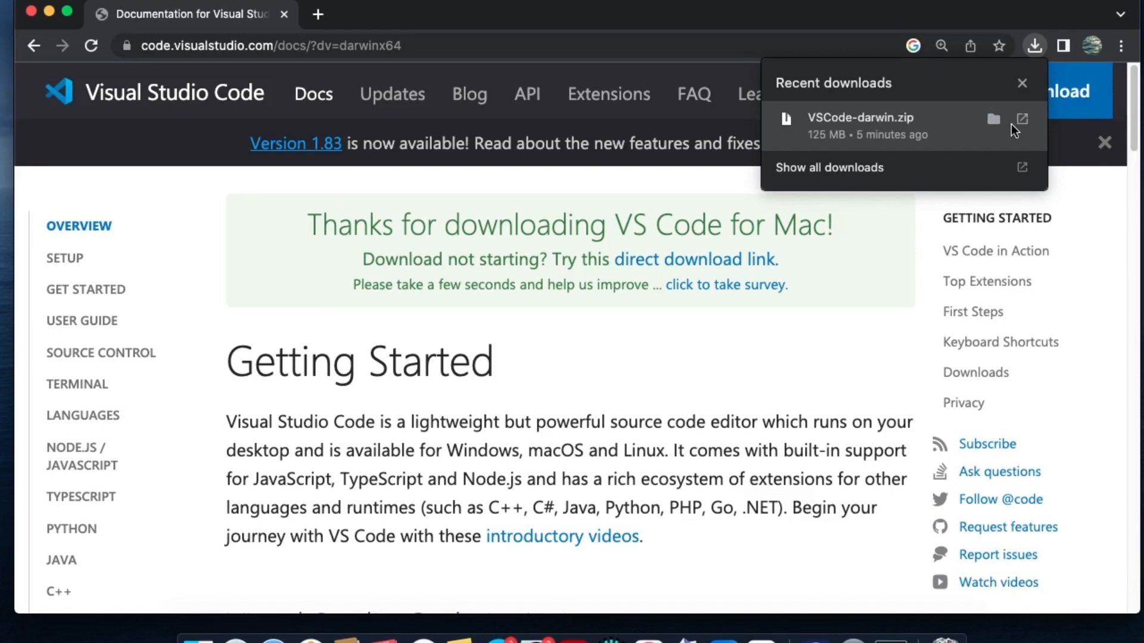
{"action": "mouse_move", "coordinate": [1022, 120]}
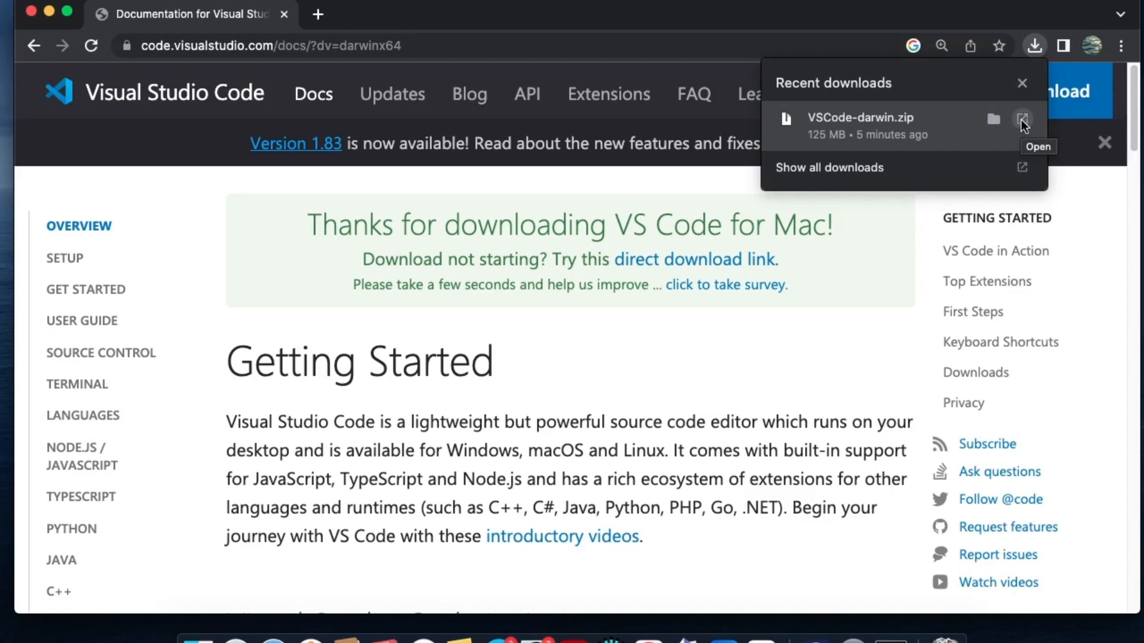
{"action": "left_click", "coordinate": [1023, 119]}
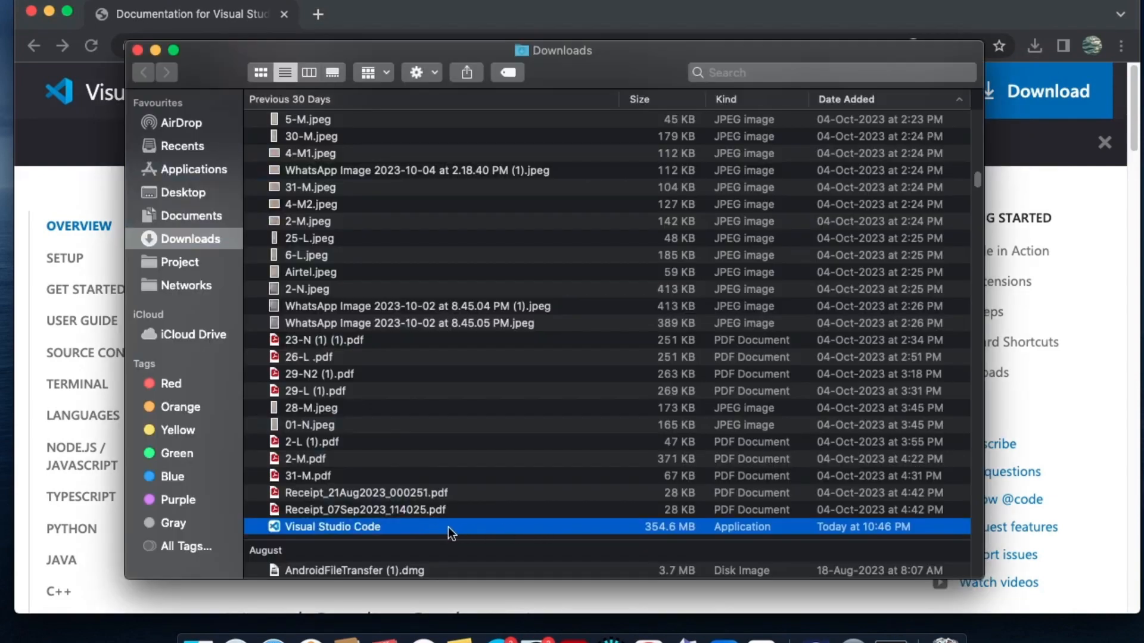
{"action": "mouse_move", "coordinate": [393, 533]}
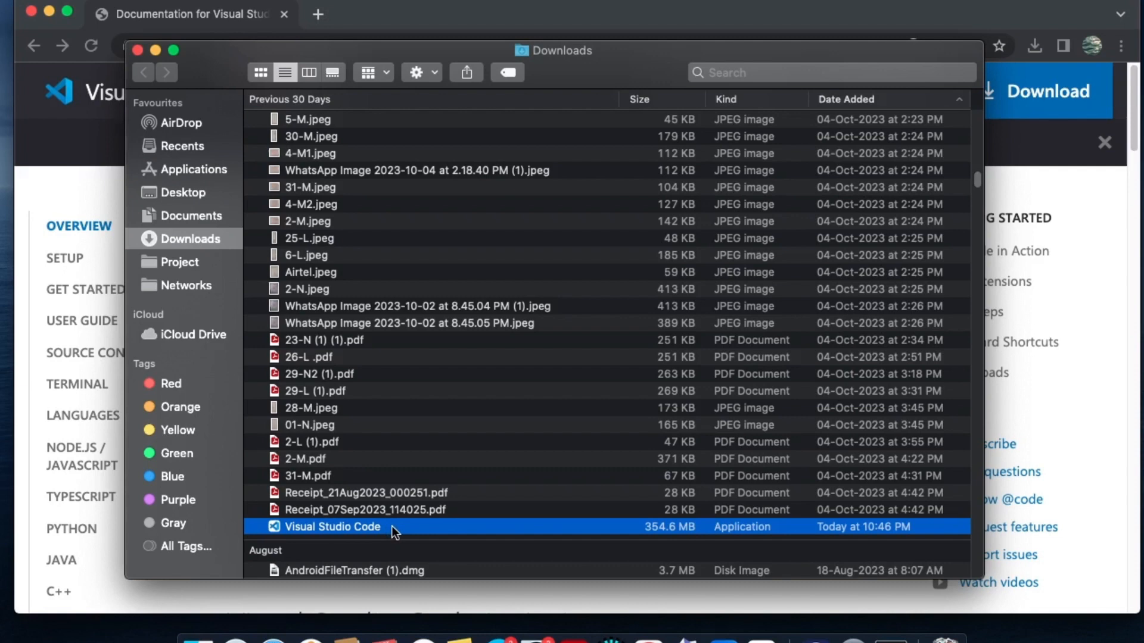
{"action": "mouse_move", "coordinate": [212, 188]}
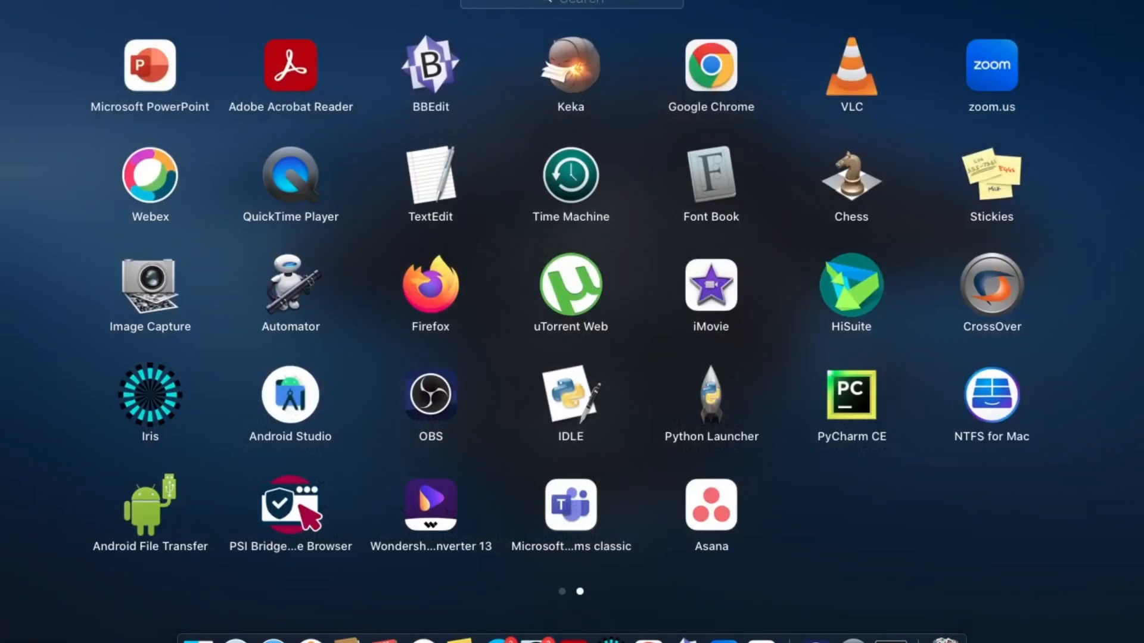
Search Launchpad for 'vis', launch Visual Studio Code and bring its window forward
{"action": "type", "text": "vis"}
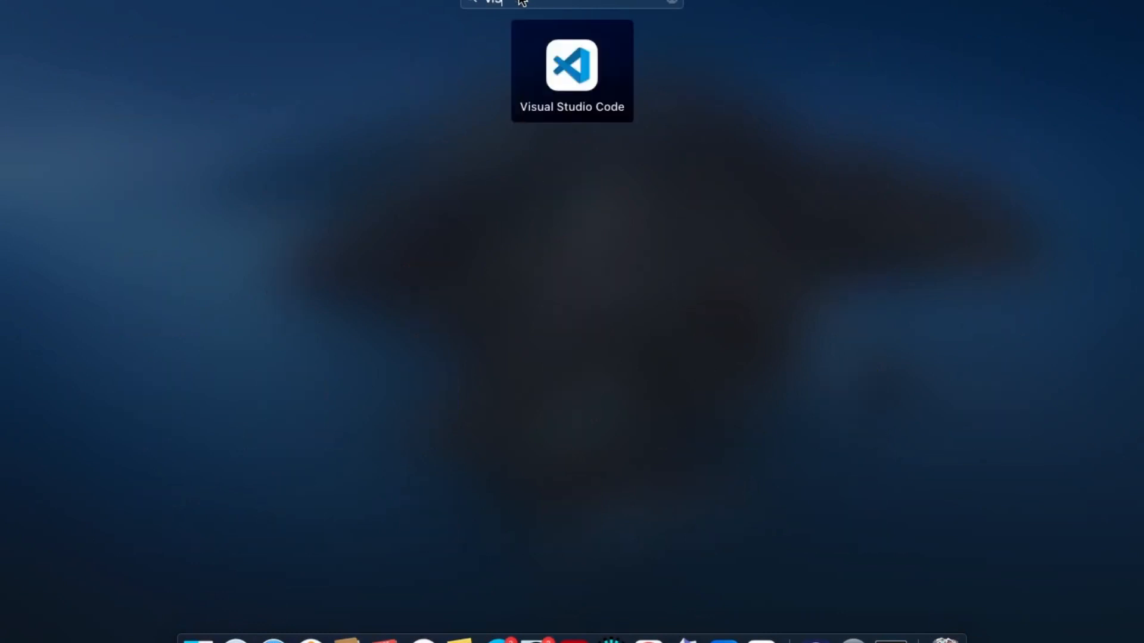
{"action": "mouse_move", "coordinate": [598, 60]}
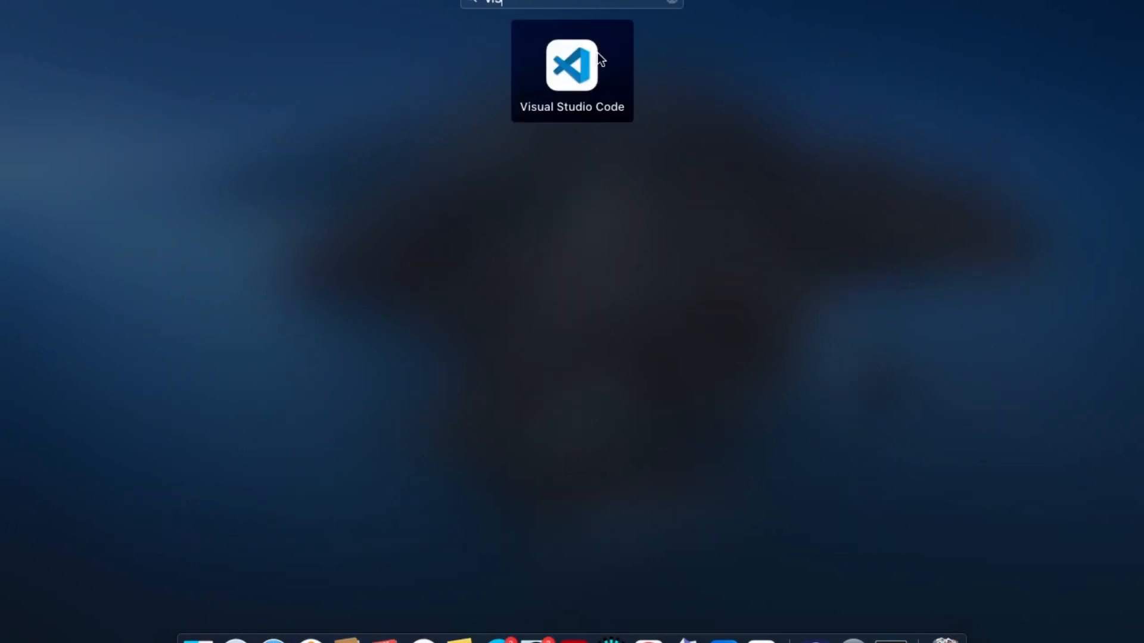
{"action": "left_click", "coordinate": [572, 71]}
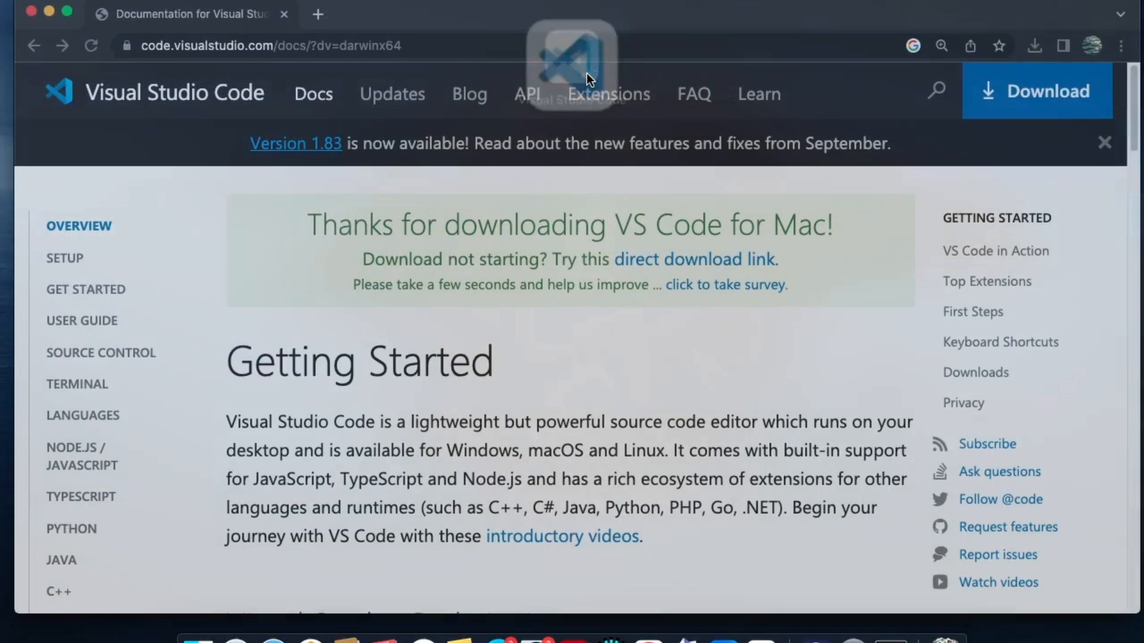
{"action": "mouse_move", "coordinate": [909, 634]}
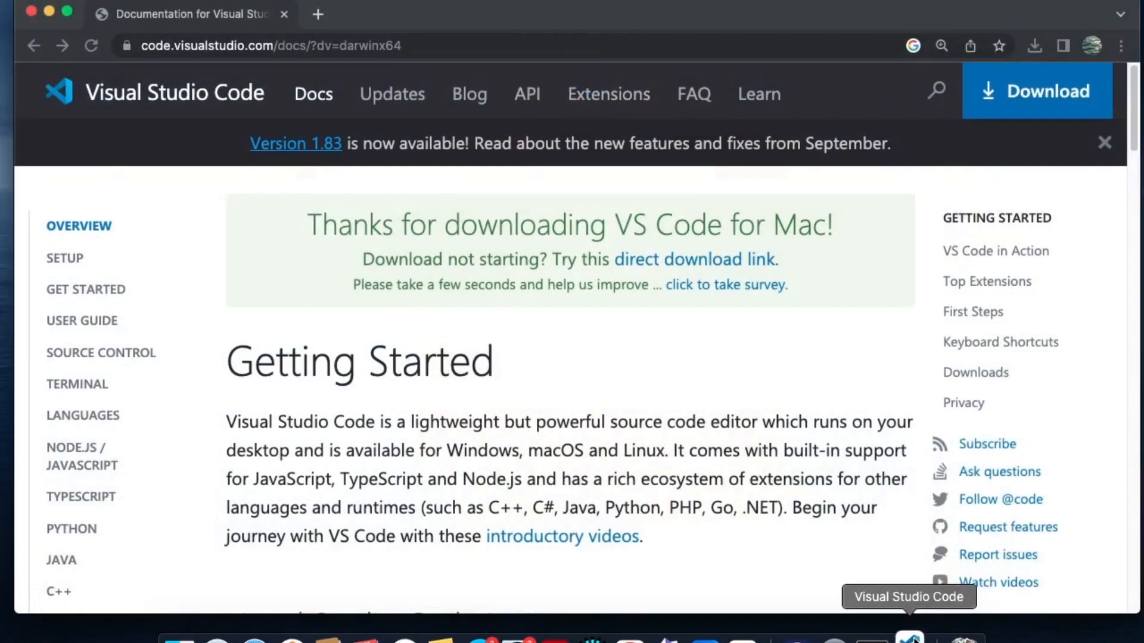
{"action": "left_click", "coordinate": [909, 641]}
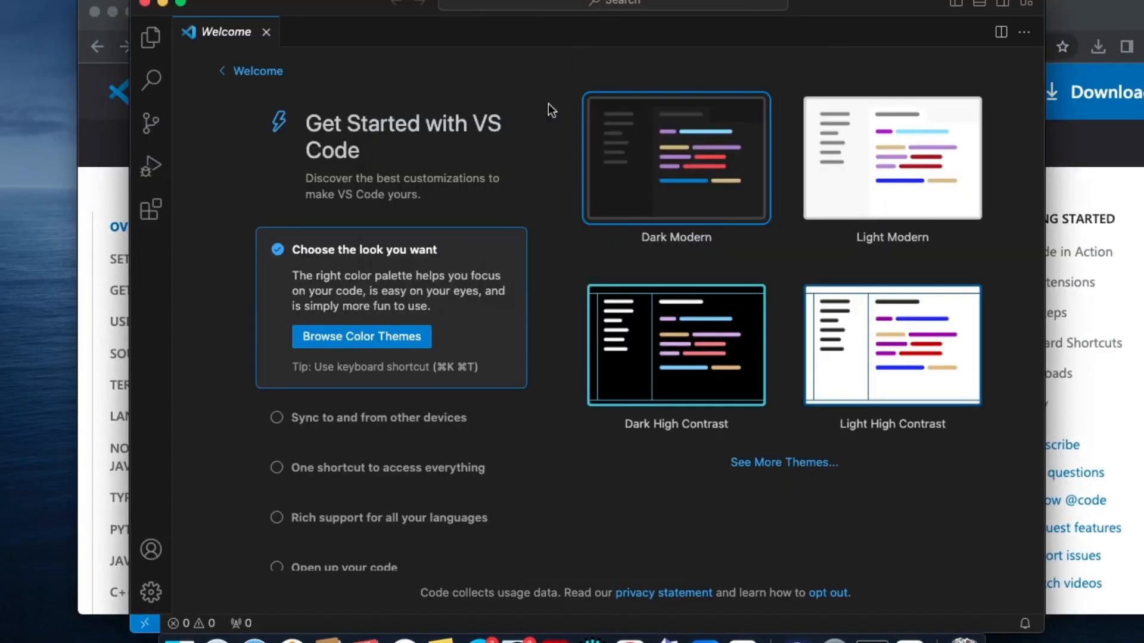
{"action": "mouse_move", "coordinate": [722, 69]}
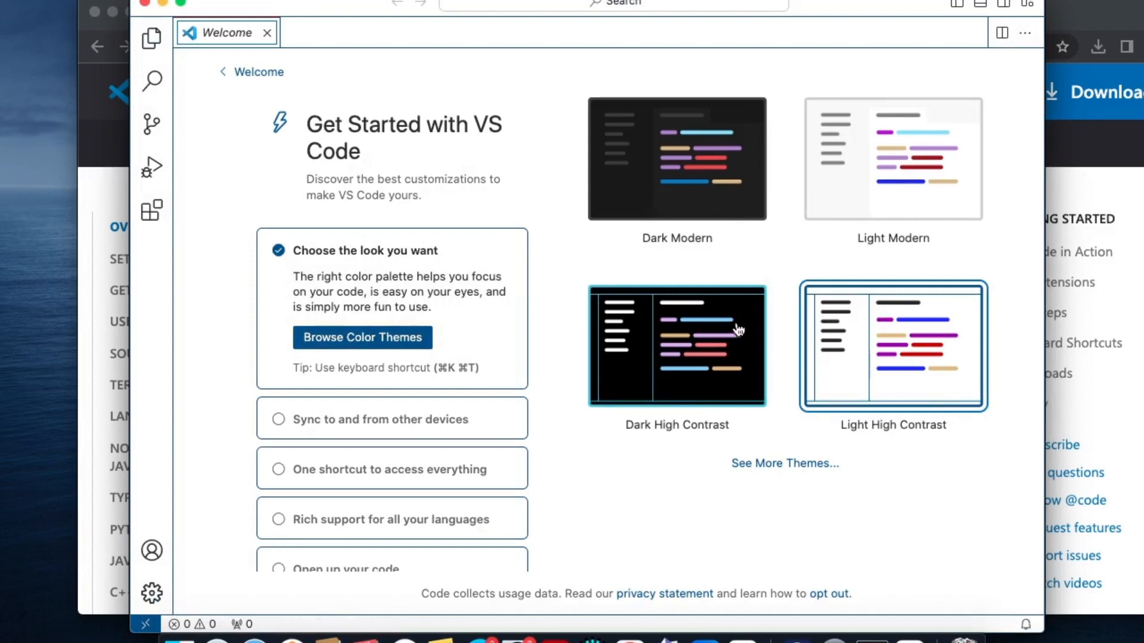
Switch the welcome page to the Dark Modern theme and show the File menu commands
{"action": "left_click", "coordinate": [675, 158]}
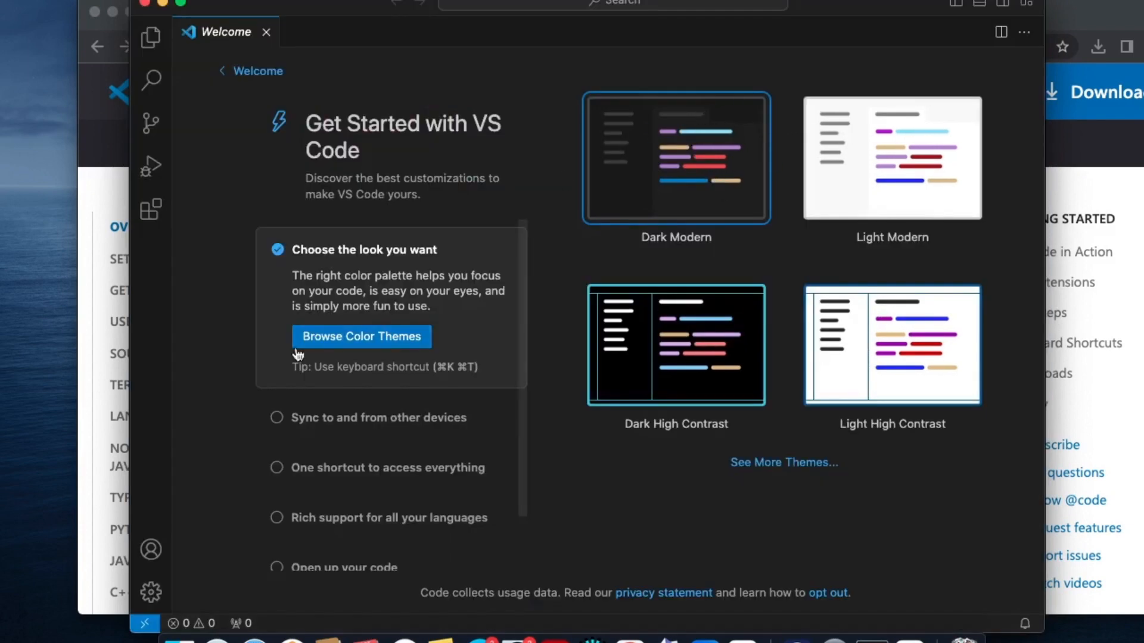
{"action": "mouse_move", "coordinate": [126, 149]}
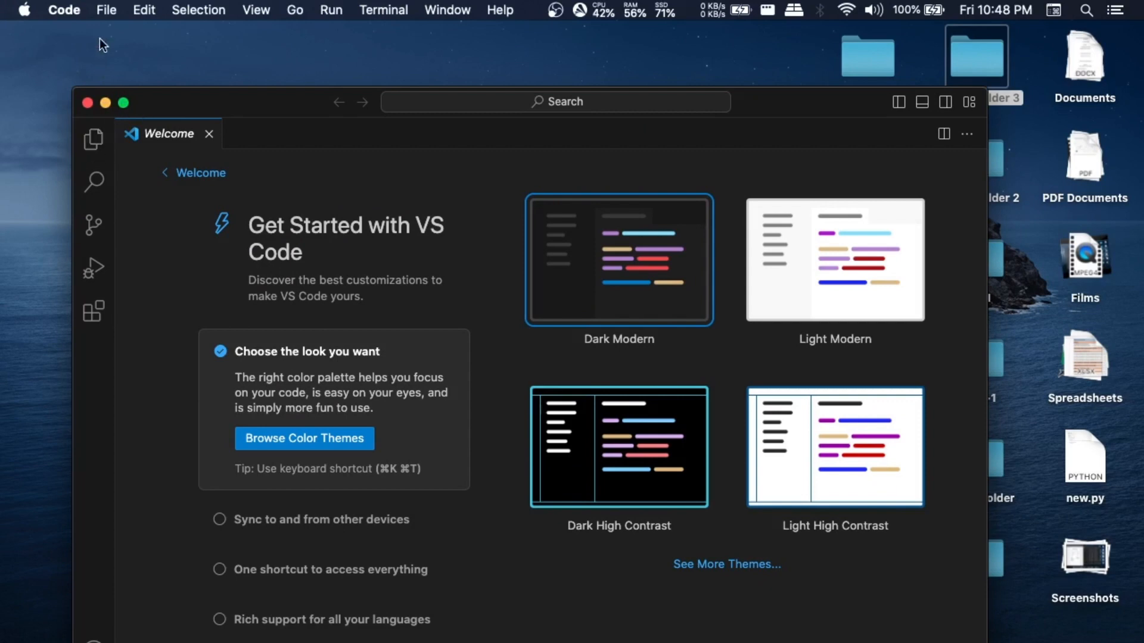
{"action": "left_click", "coordinate": [106, 10]}
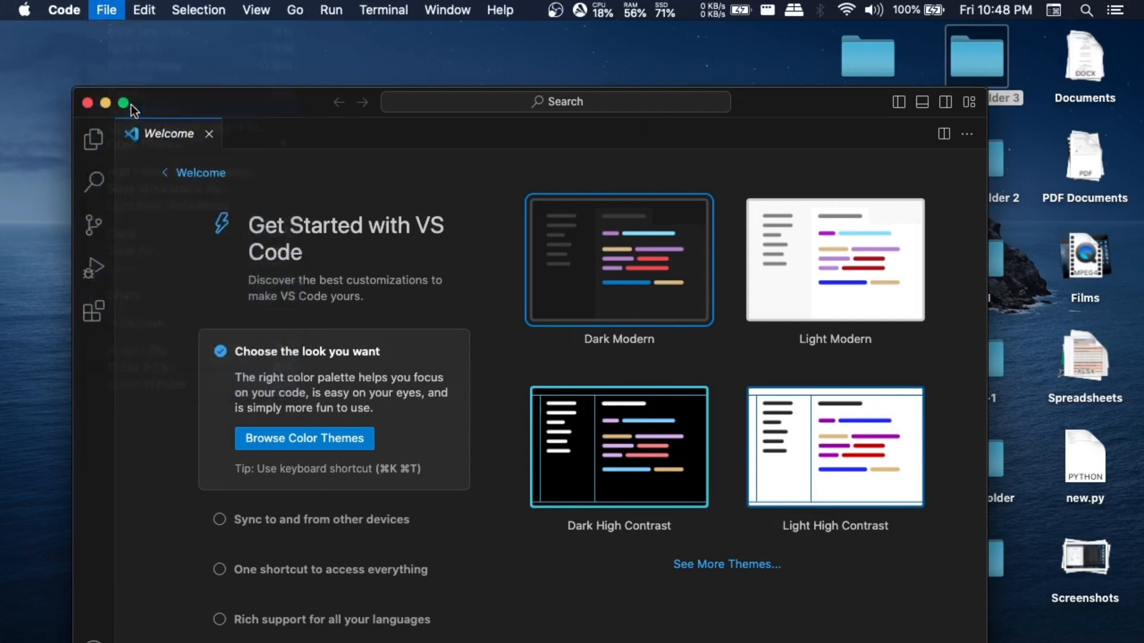
Open 'untitled folder 3' from the Desktop as the workspace folder
{"action": "left_click", "coordinate": [106, 9]}
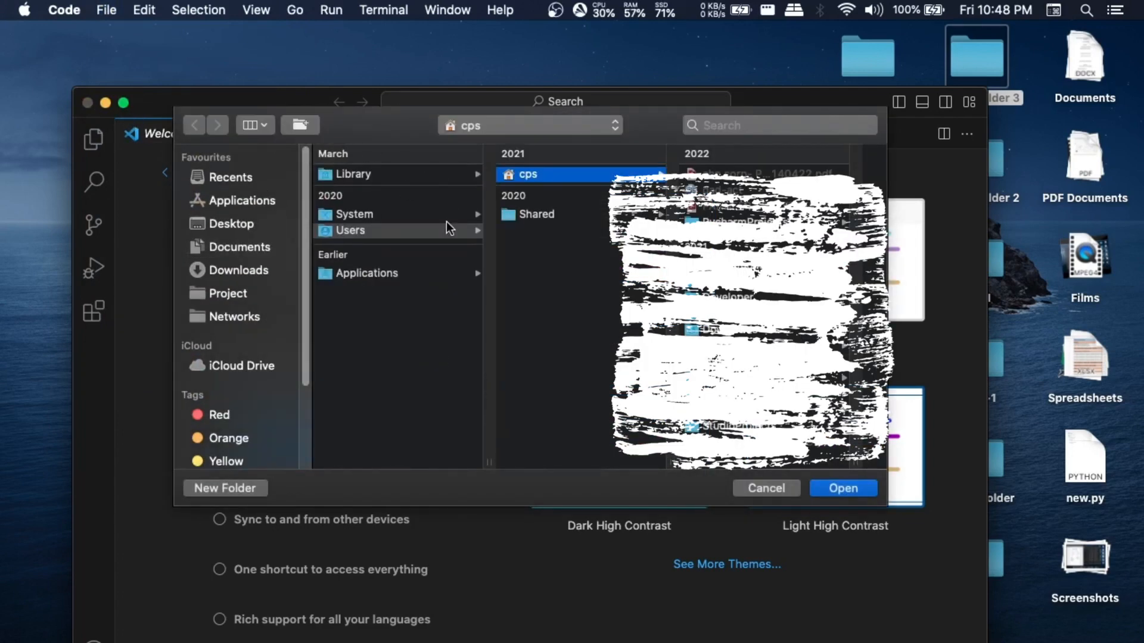
{"action": "left_click", "coordinate": [234, 224]}
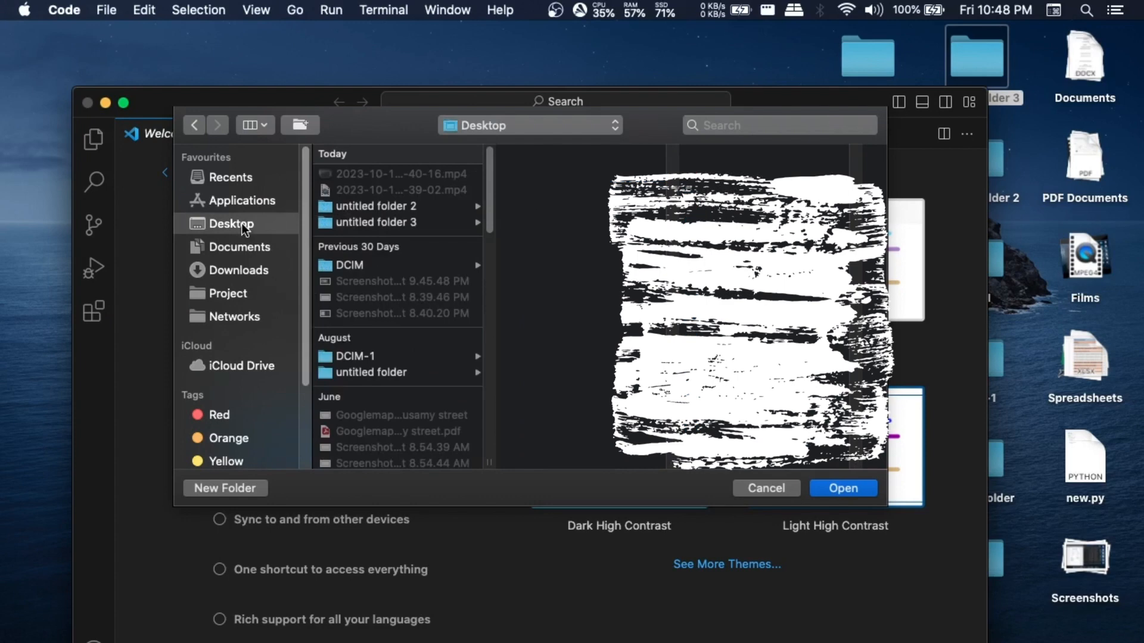
{"action": "left_click", "coordinate": [376, 222]}
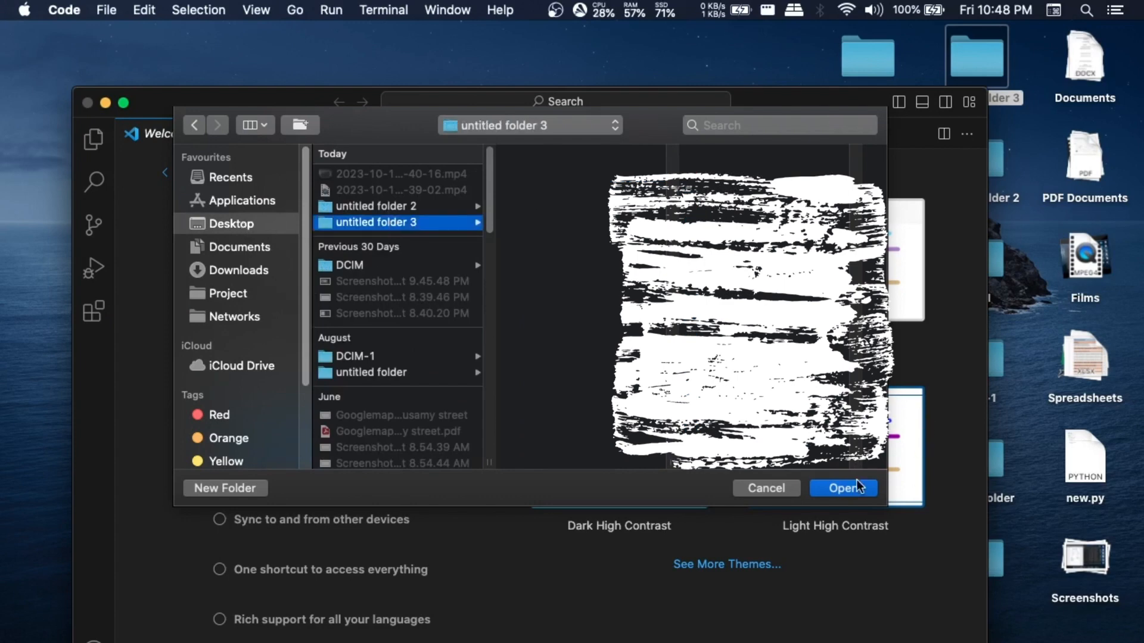
{"action": "left_click", "coordinate": [843, 488]}
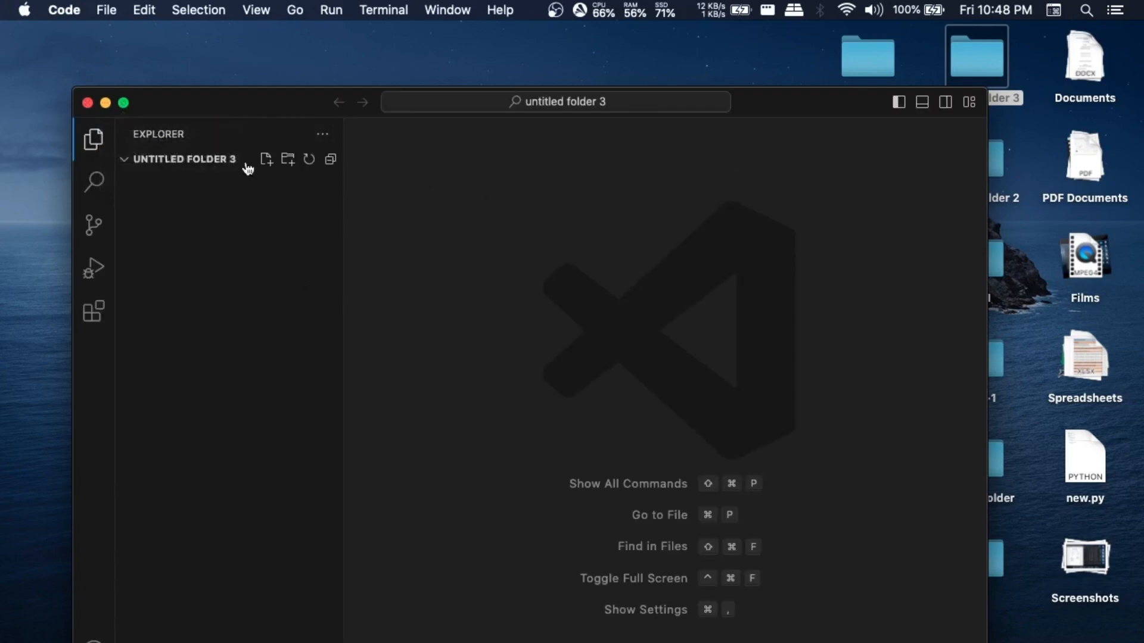
{"action": "mouse_move", "coordinate": [171, 137]}
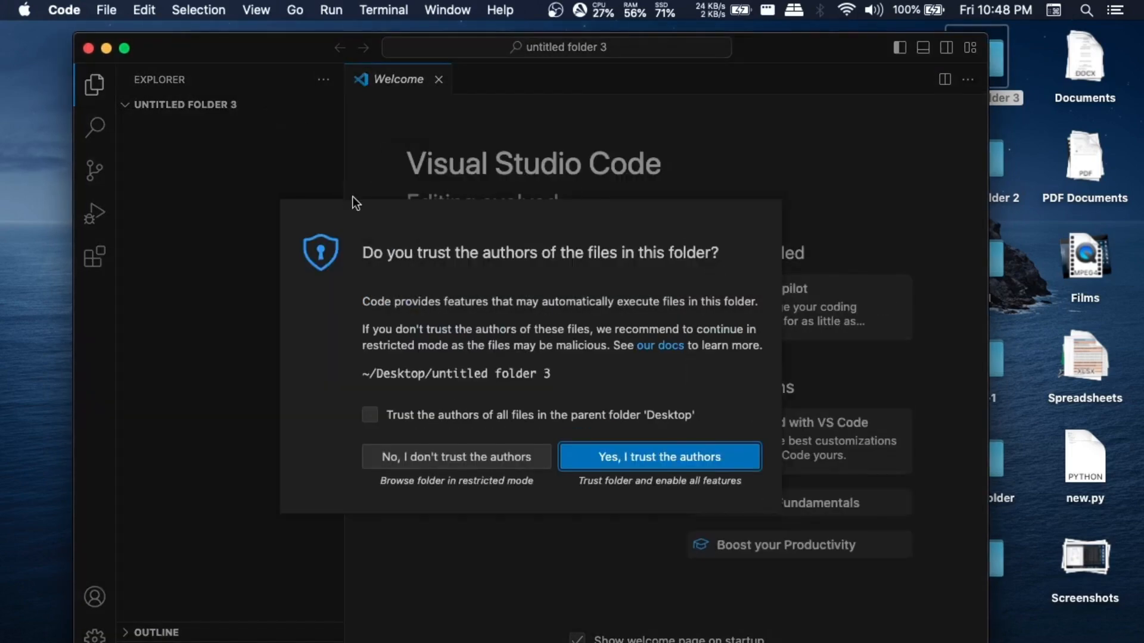
{"action": "mouse_move", "coordinate": [638, 467]}
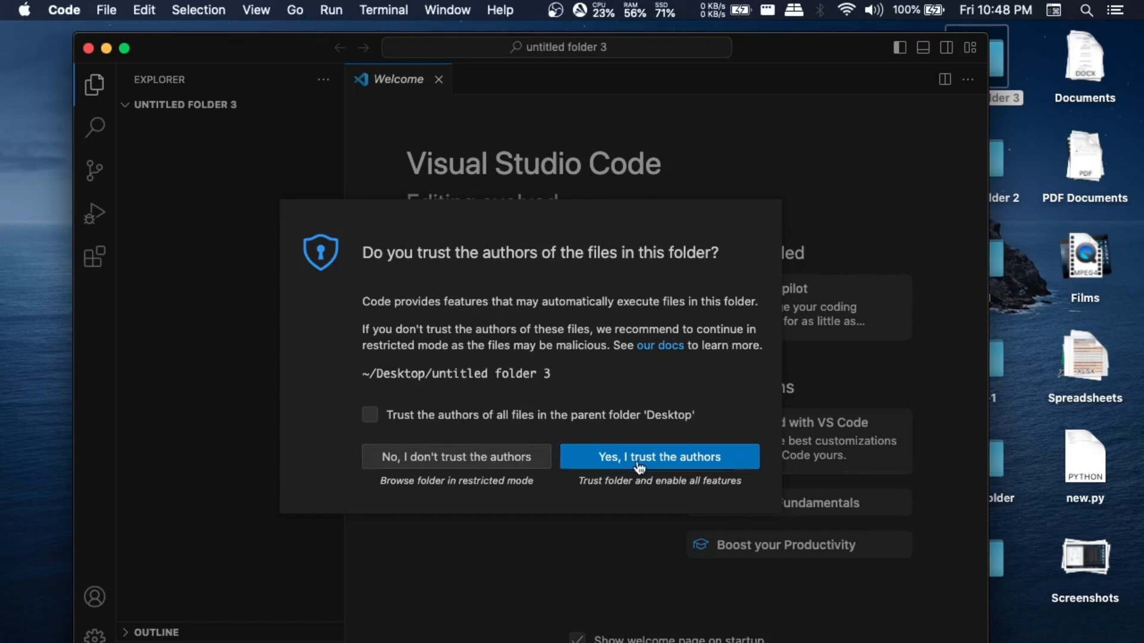
Confirm 'Yes, I trust the authors' for untitled folder 3
{"action": "left_click", "coordinate": [657, 457]}
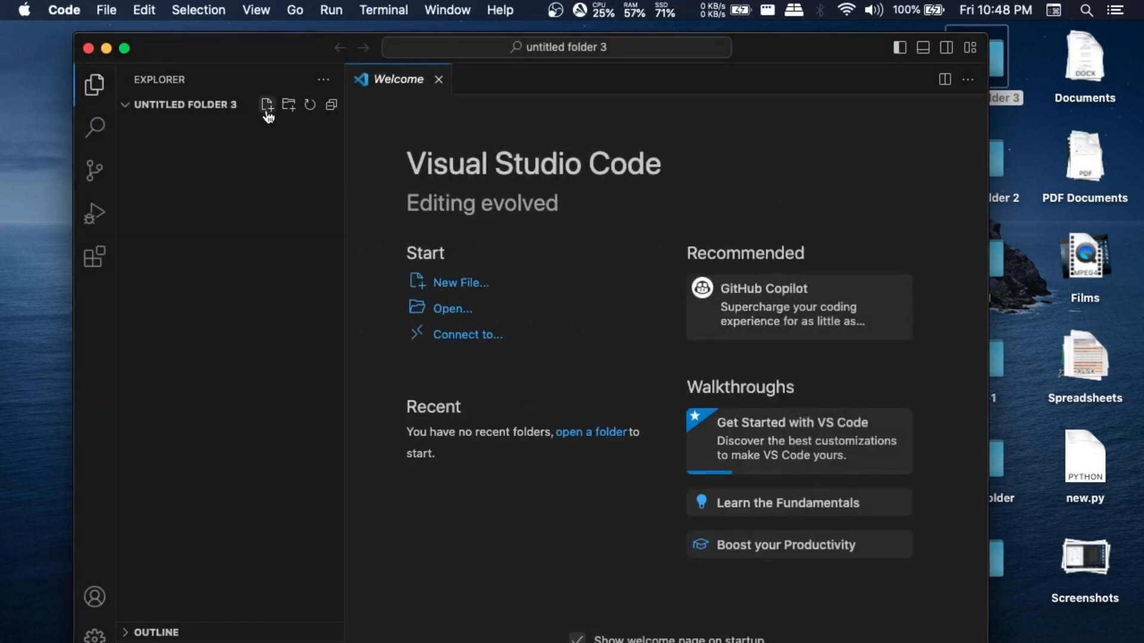
Create text1.html in the folder and enter a single '!' as its content
{"action": "left_click", "coordinate": [267, 104]}
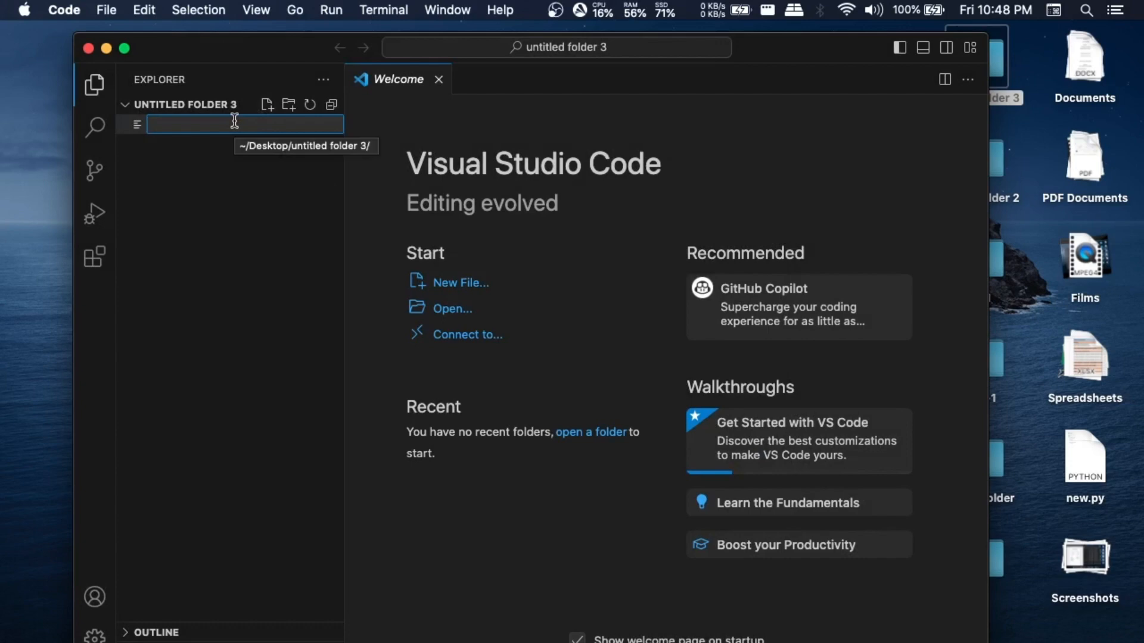
{"action": "type", "text": "text"}
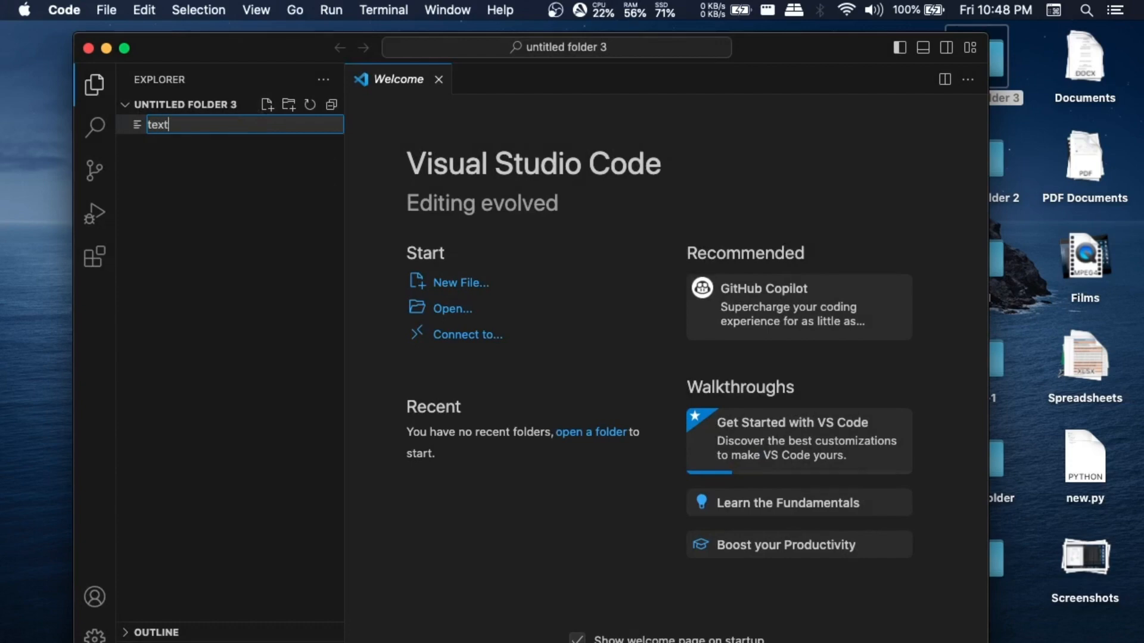
{"action": "type", "text": "1.html"}
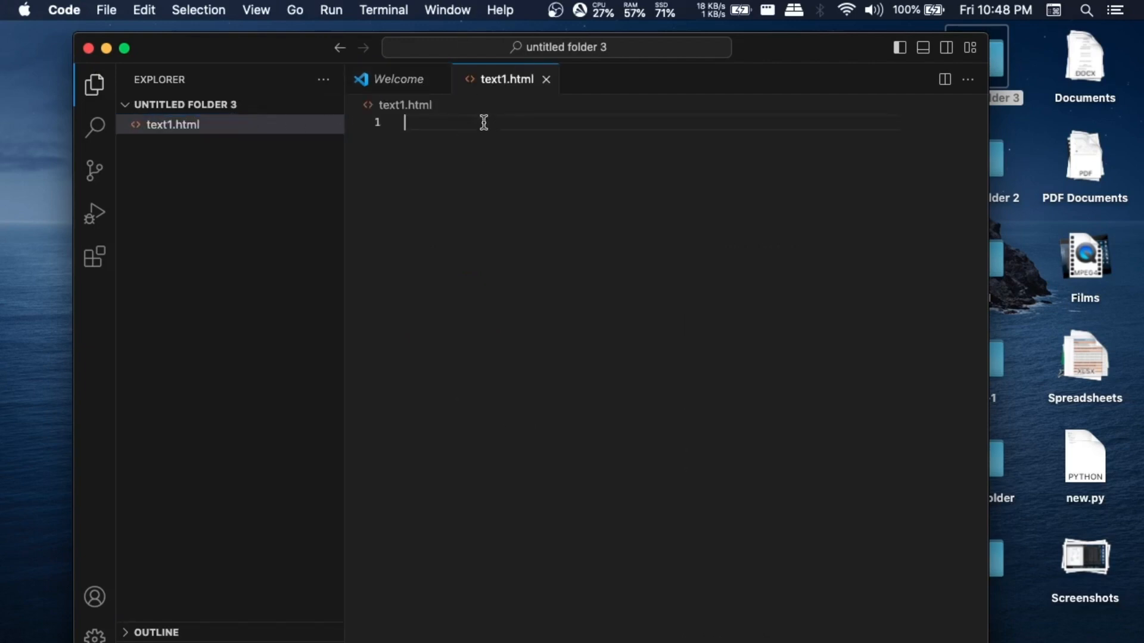
{"action": "type", "text": "!"}
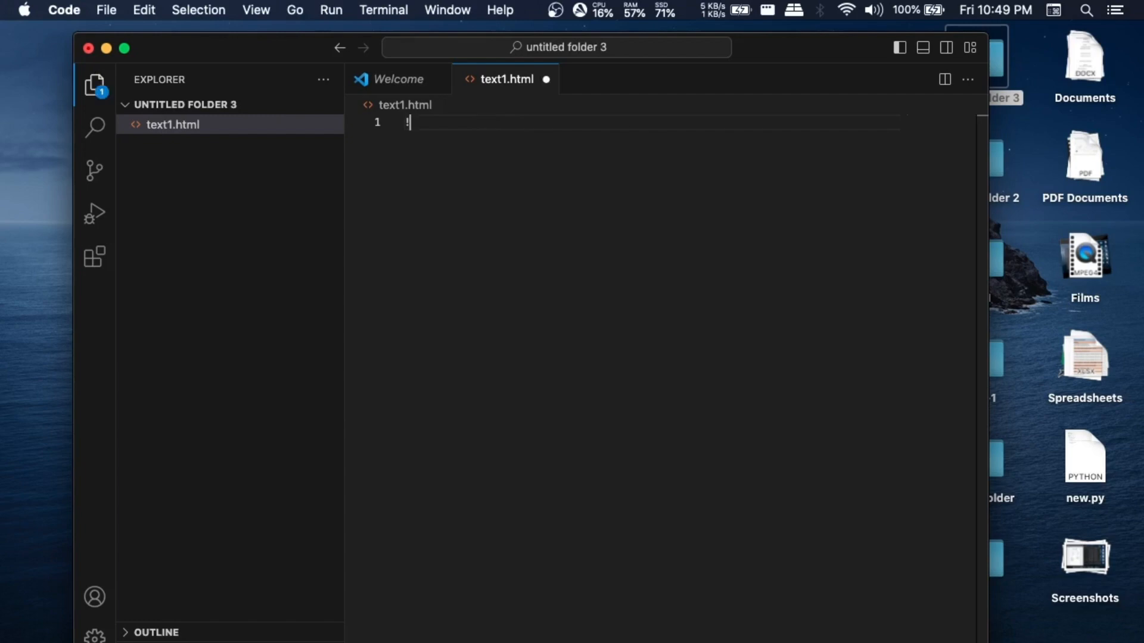